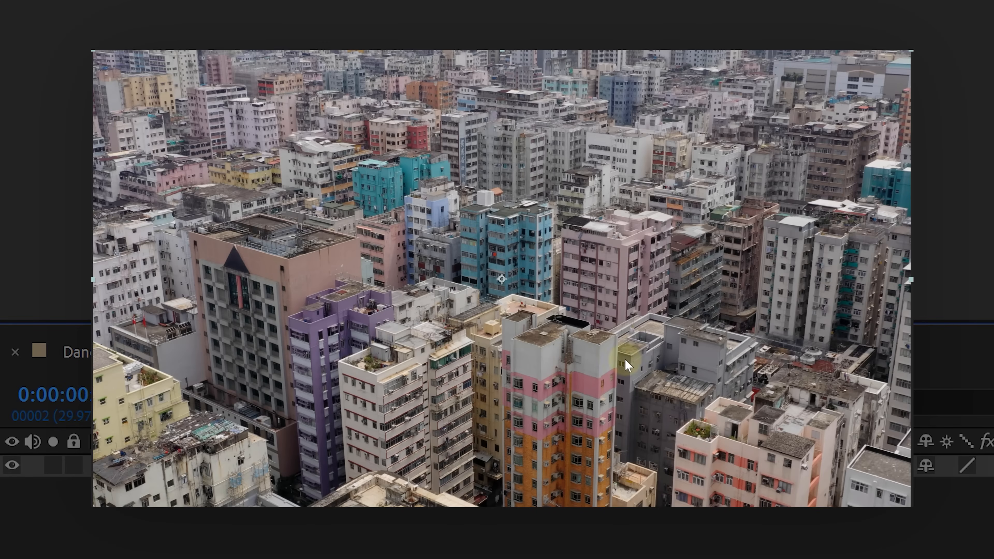
pyautogui.moveTo(636, 397)
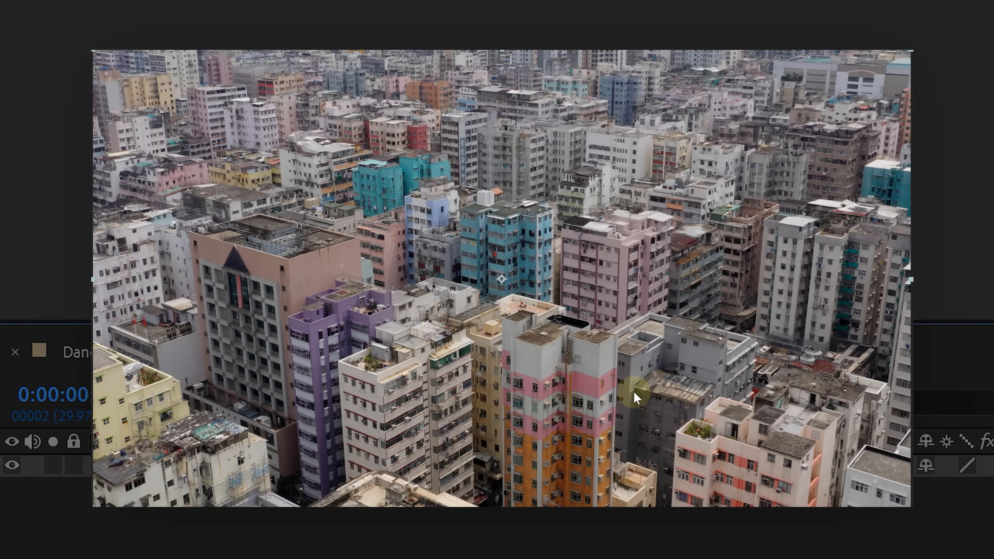
# - Duplicate the building footage twice and name the copies Remove Building and Animate Building
pyautogui.press('ctrl+d')
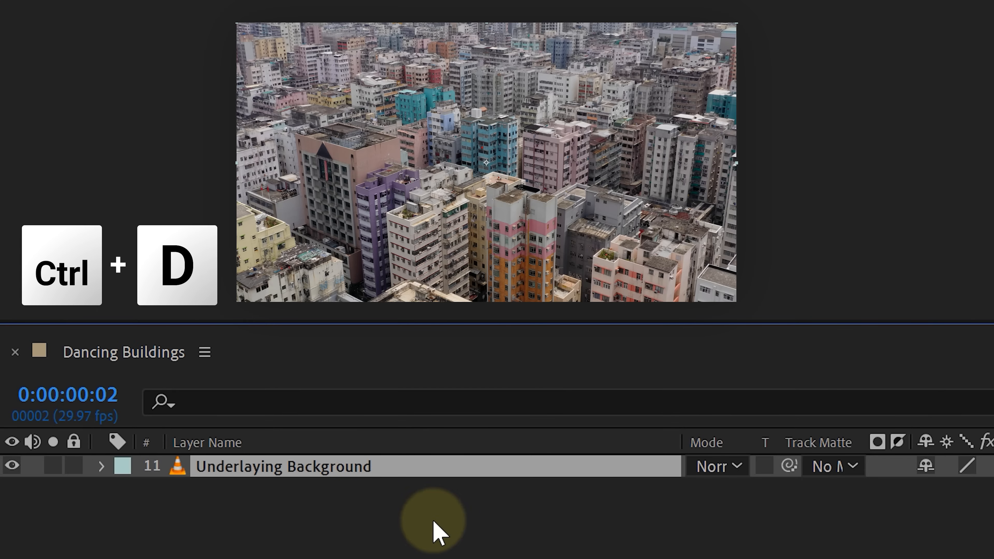
pyautogui.press('ctrl+d')
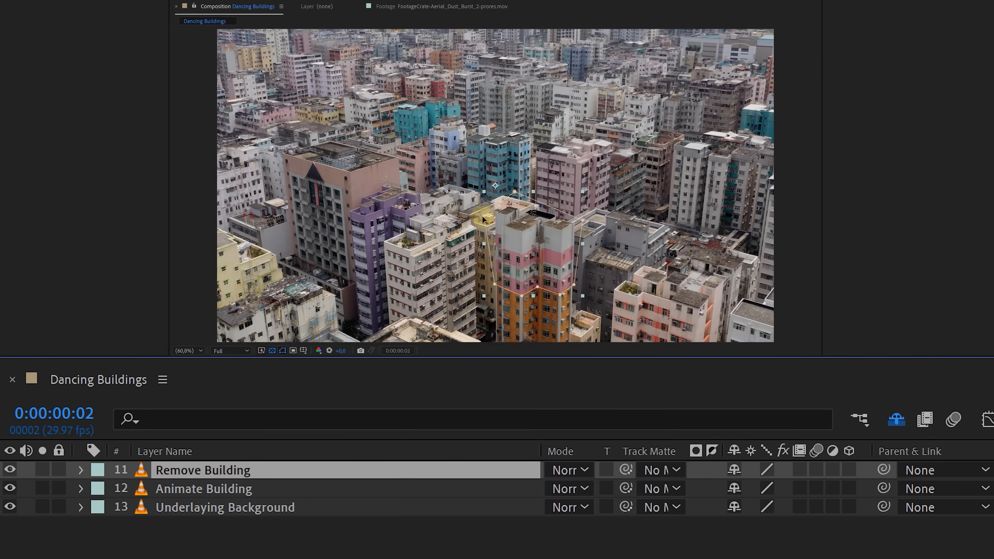
pyautogui.click(203, 489)
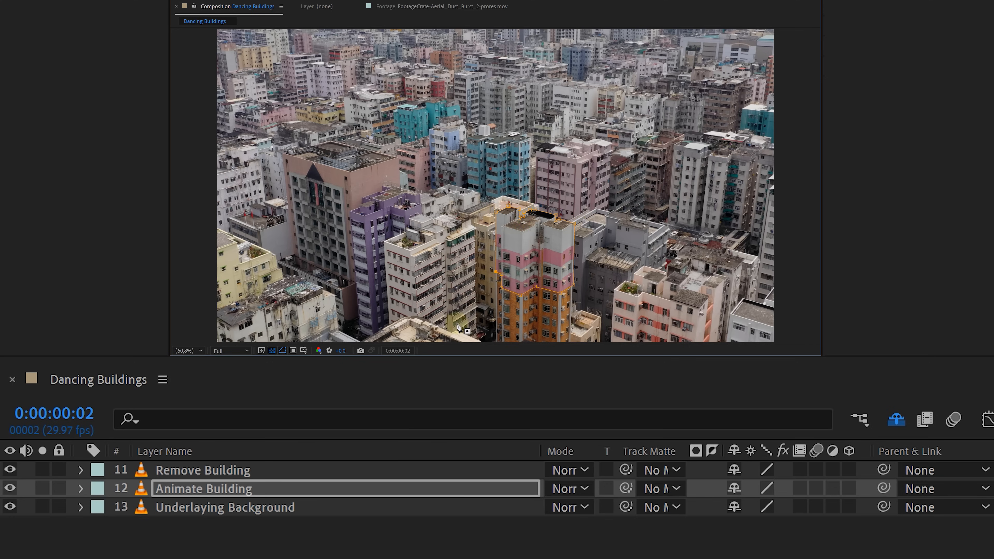
pyautogui.click(80, 488)
pyautogui.write('loop')
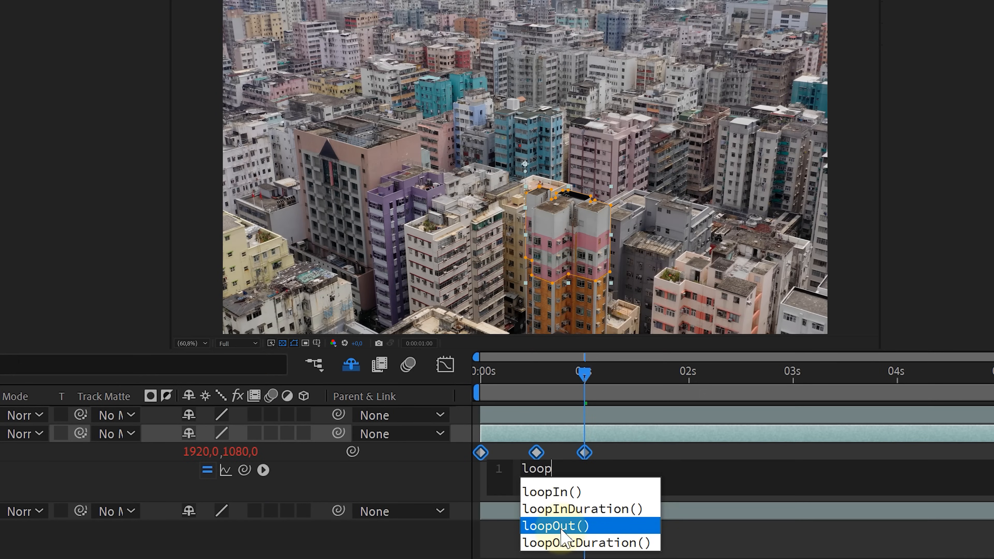
# - Loop the masked building's Position keyframes with a loopOut() expression
pyautogui.click(556, 525)
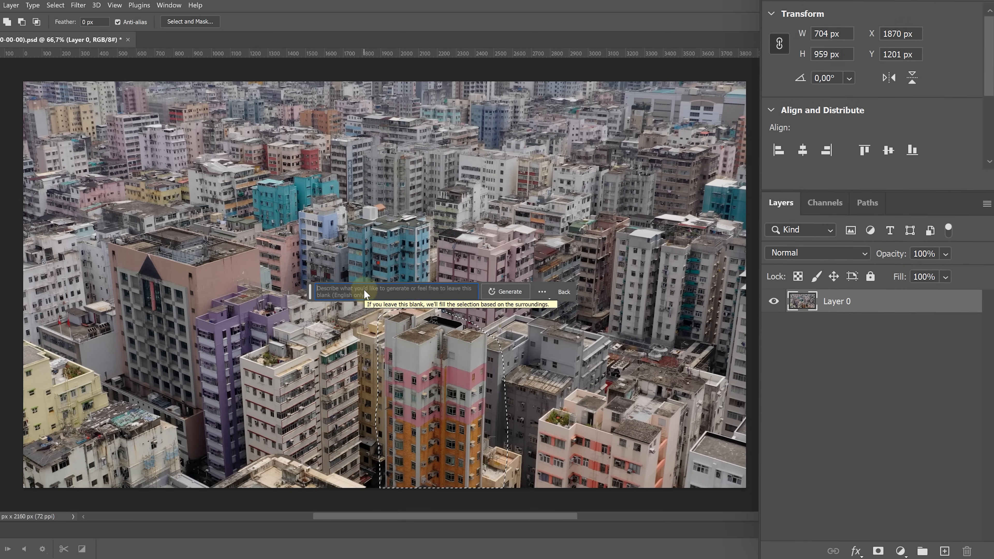
# - Generative-fill the lassoed building area with no prompt so the tower vanishes
pyautogui.click(504, 291)
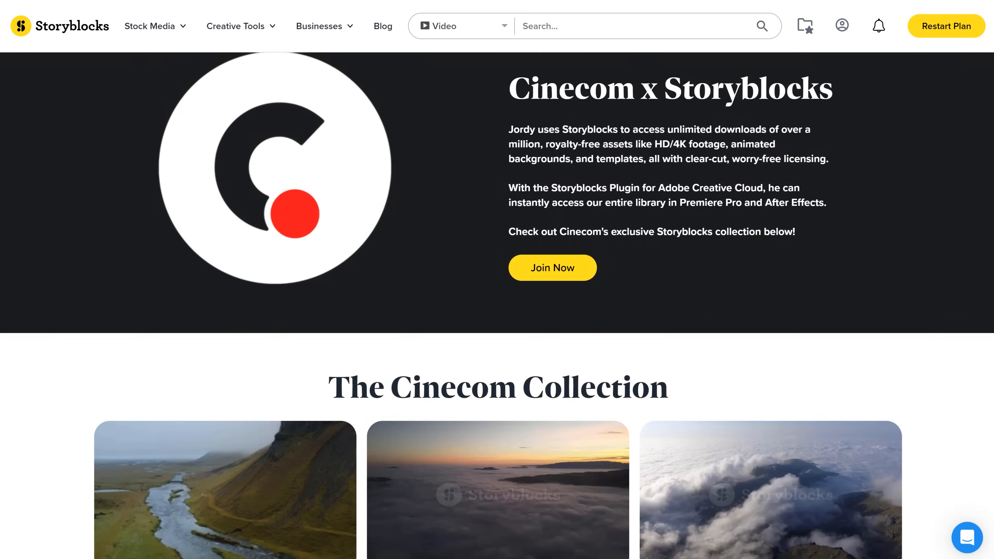
# - Scroll the Cinecom x Storyblocks page down to The Cinecom Collection of aerial clips
pyautogui.scroll(-3)
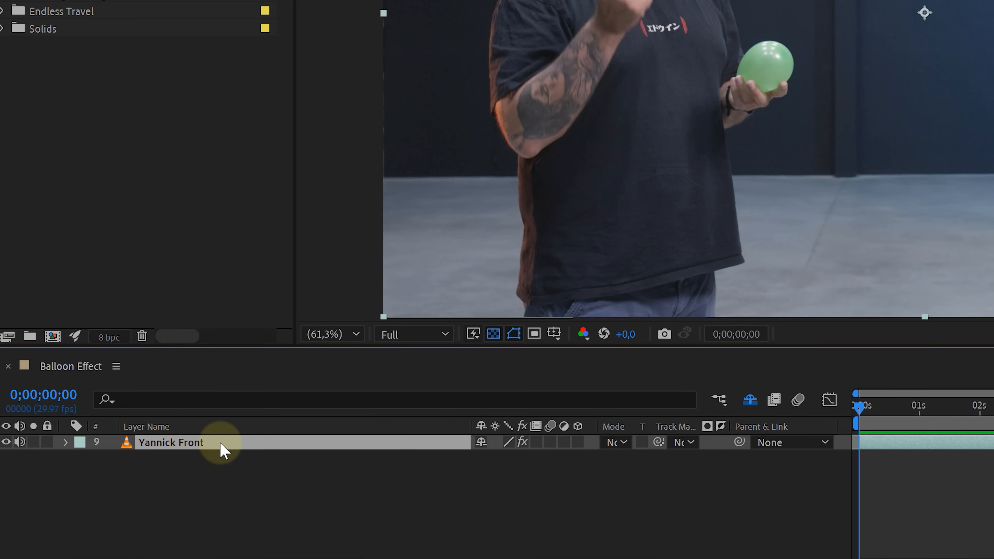
# - Edit the Yannick Front clip into a masked Yannick Middle copy and split it near nine seconds
pyautogui.doubleClick(169, 443)
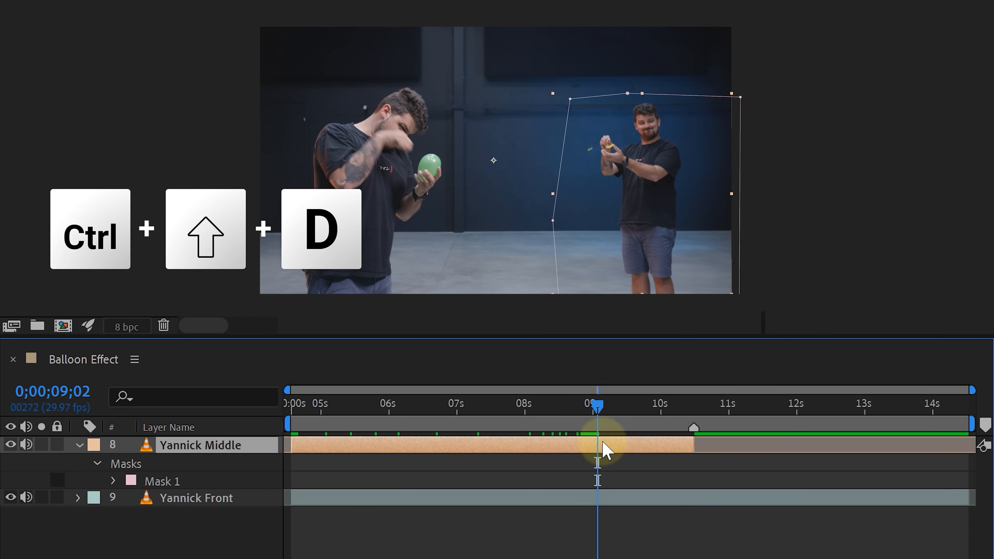
pyautogui.press('ctrl+shift+d')
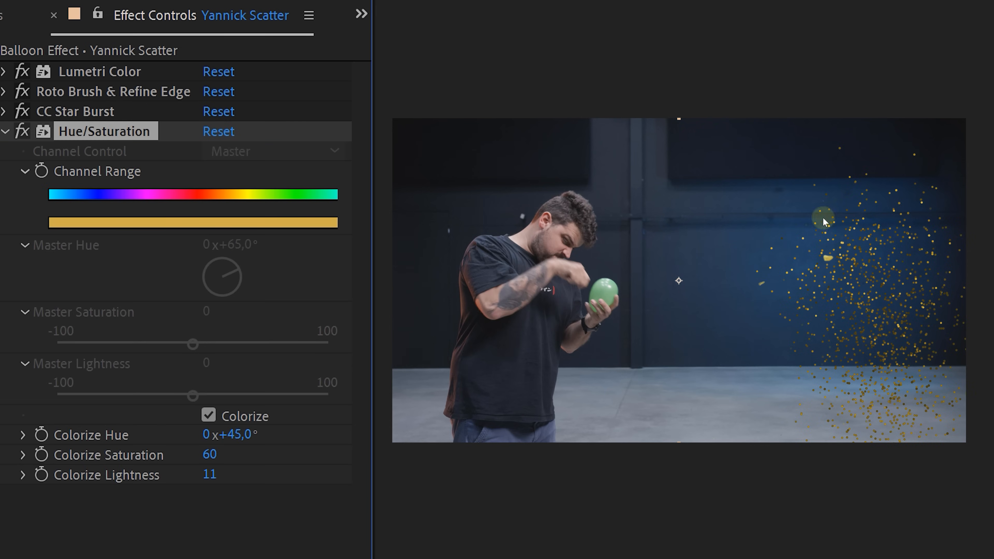
# - Colorize Yannick Scatter with Hue/Saturation at hue 45°, saturation 60, lightness 11
pyautogui.click(5, 131)
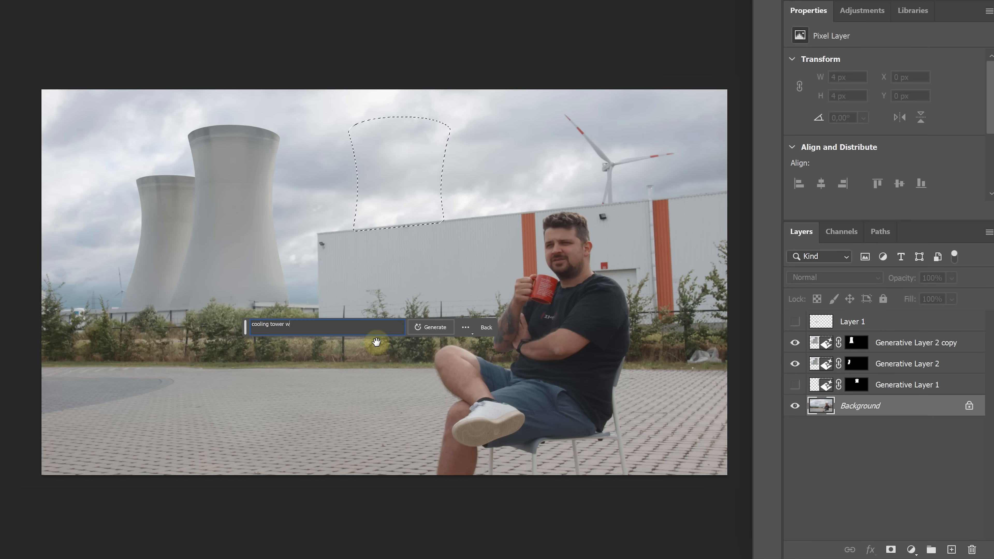
# - Generate a new cooling tower from the prompt inside the lassoed sky area
pyautogui.click(430, 327)
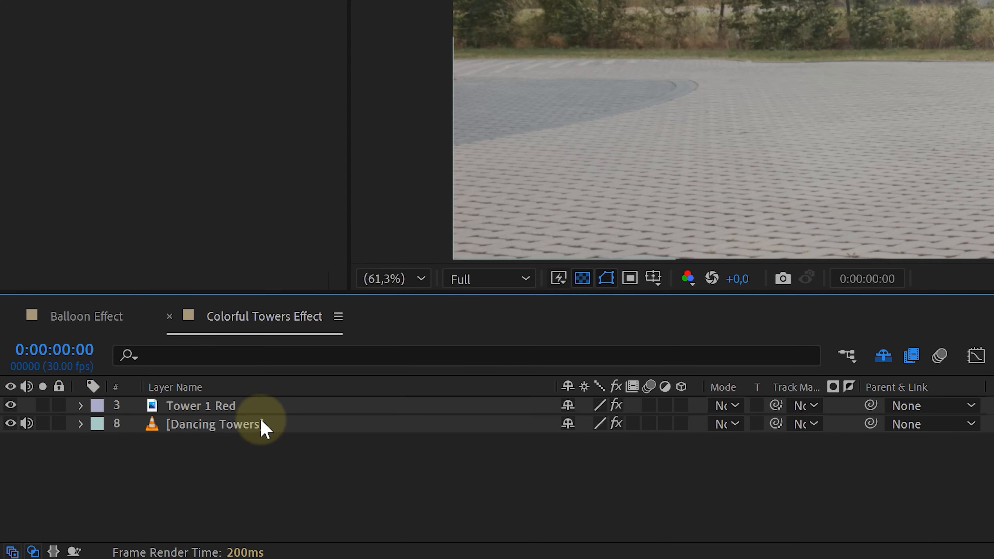
# - Duplicate the Tower 1 Red layer twice to stack extra cooling-tower color layers
pyautogui.press('ctrl+d')
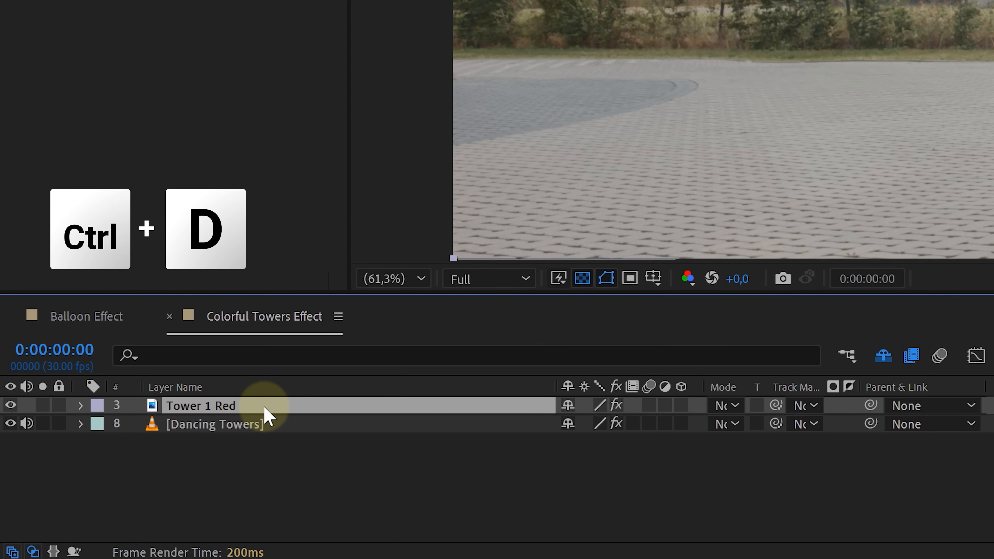
pyautogui.press('ctrl+d')
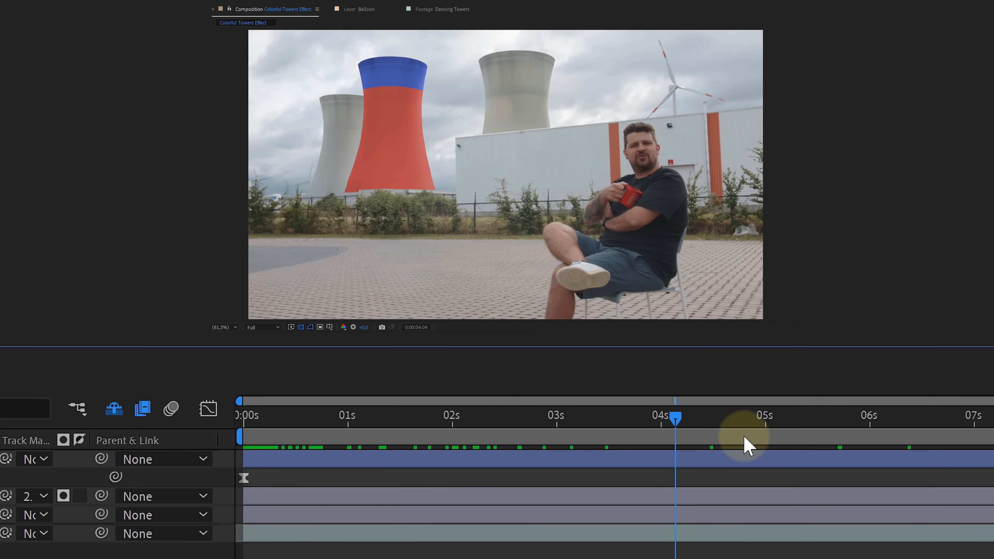
# - Write Time Remap as valueAtTime(effect("Slider Control")("Slider"))
pyautogui.click(410, 12)
pyautogui.write('valueat')
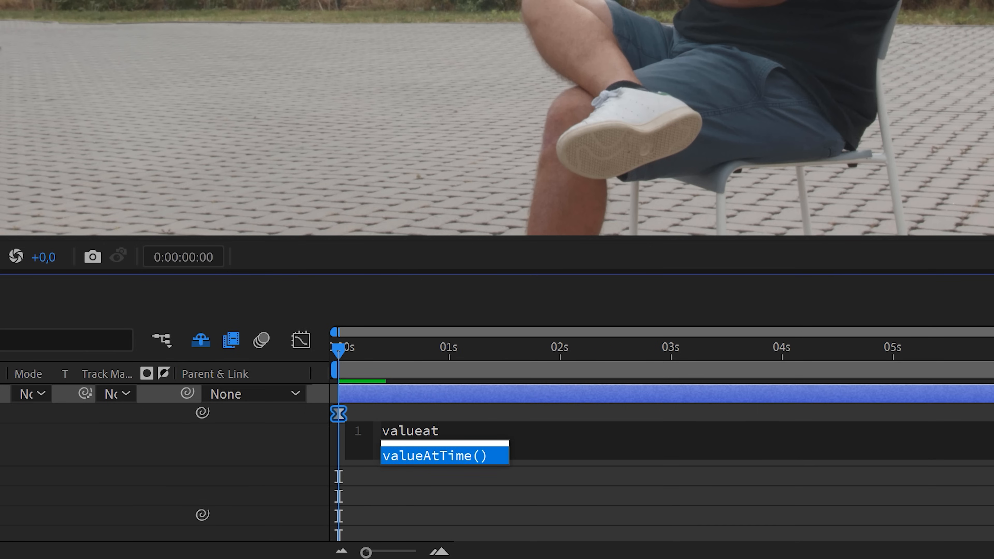
pyautogui.press('Tab')
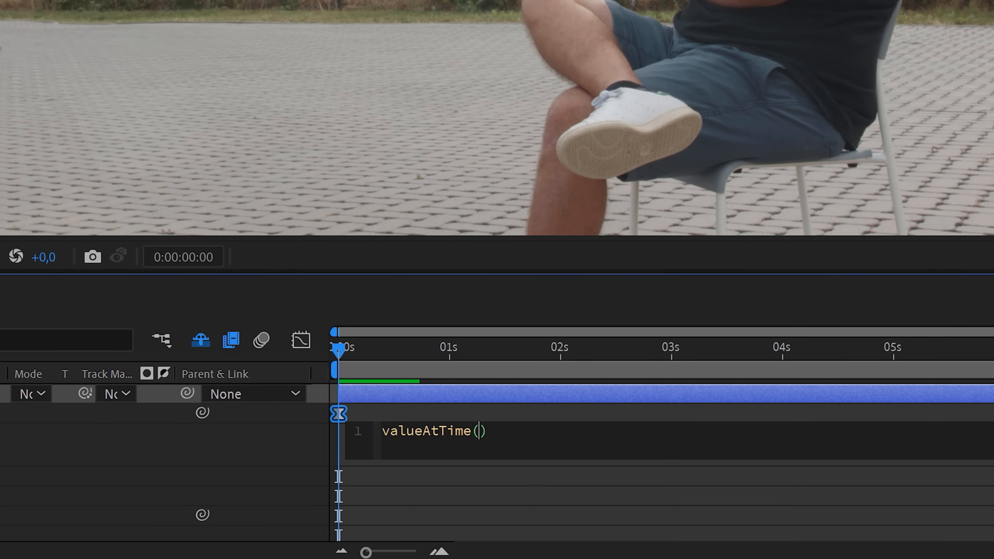
pyautogui.write('effect("Slider Control")("Slider")')
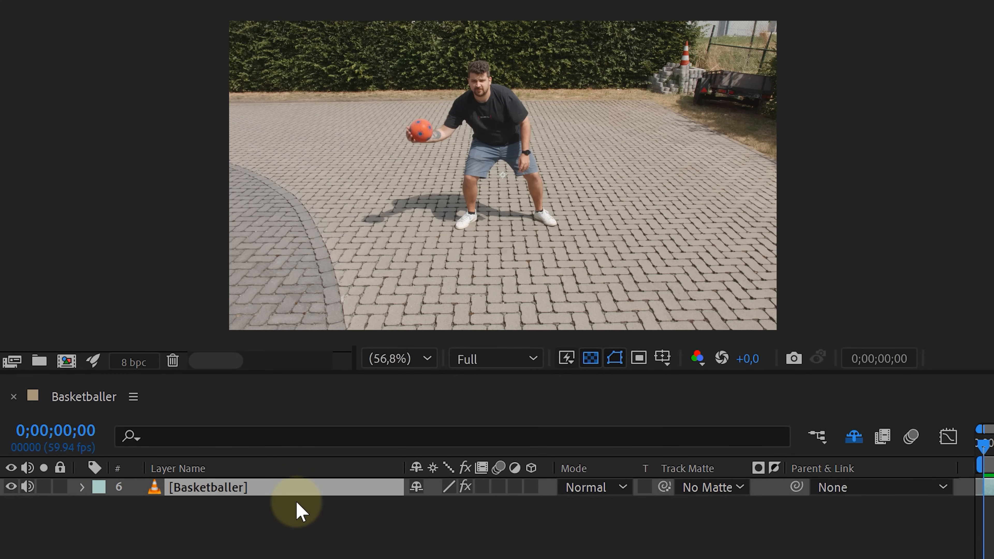
# - Duplicate the Basketballer footage layer twice in the timeline
pyautogui.press('ctrl+d')
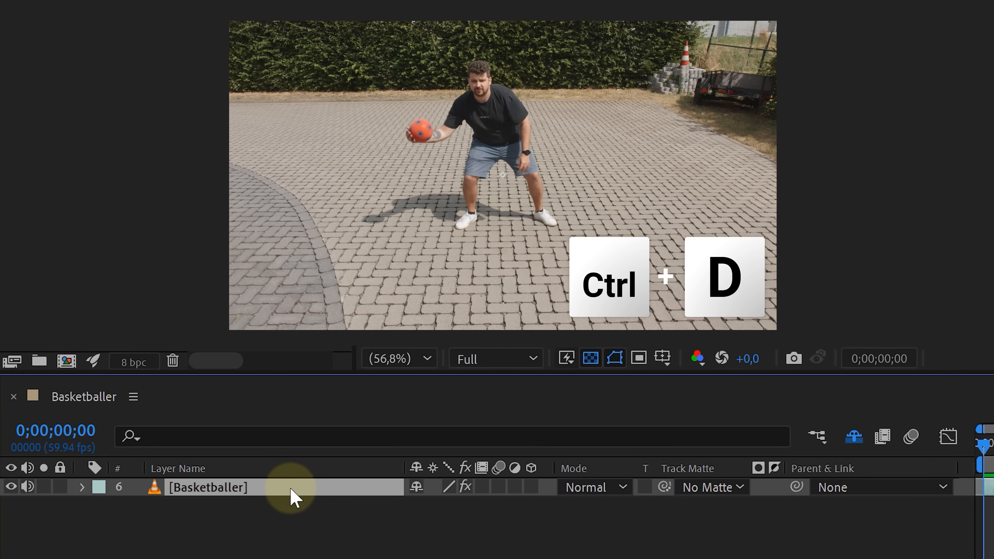
pyautogui.press('ctrl+d')
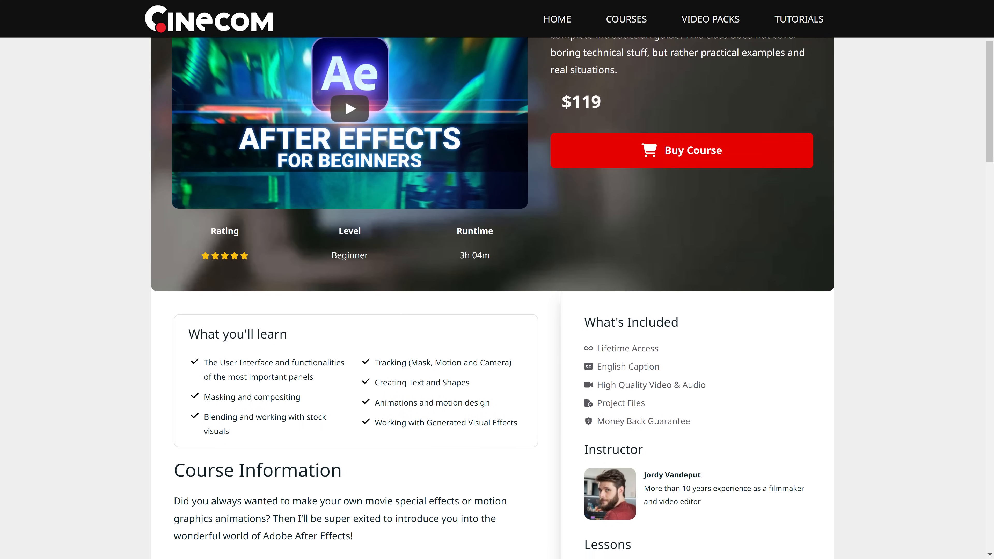
# - Scroll the course page down to the Course Information and the 18-lesson list by Jordy Vandeput
pyautogui.scroll(-3)
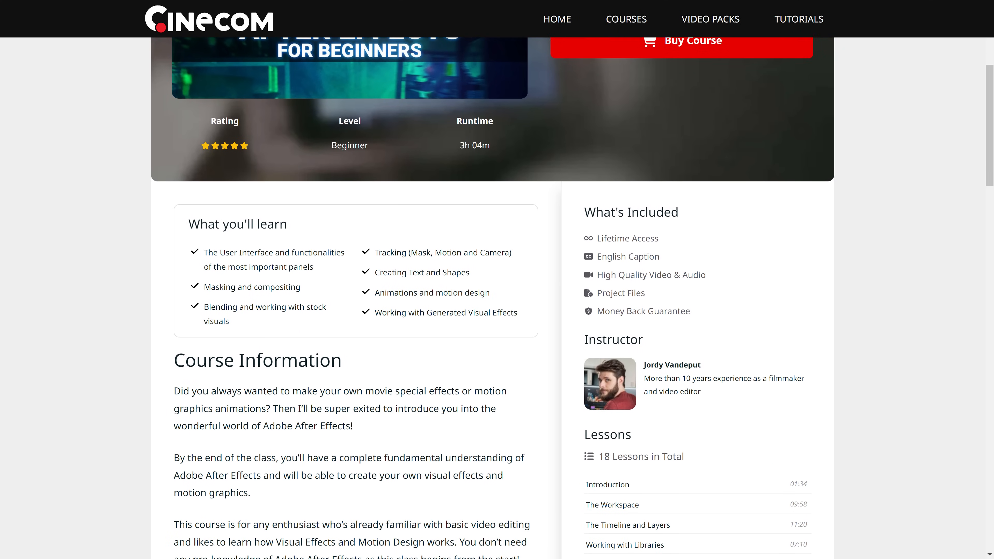
pyautogui.scroll(-3)
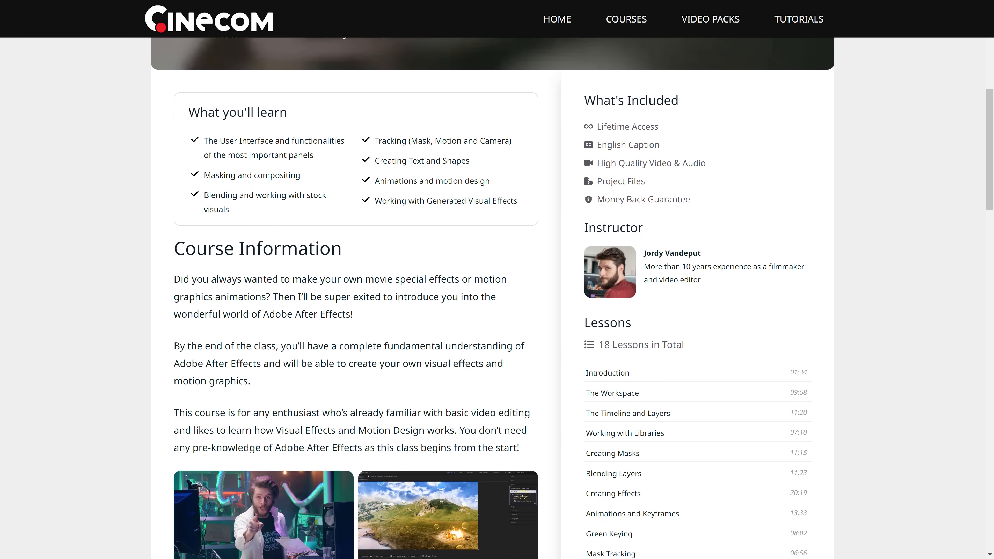
pyautogui.scroll(-3)
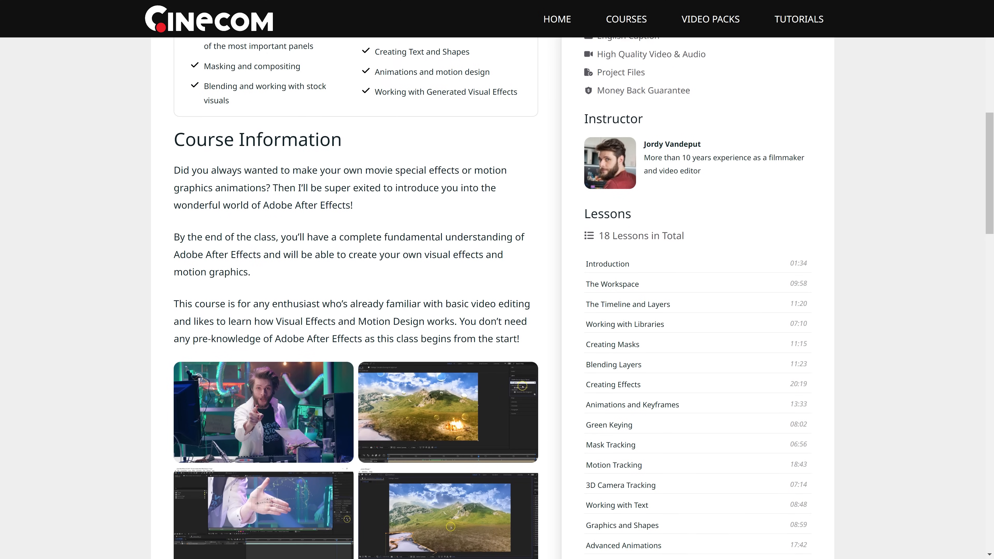